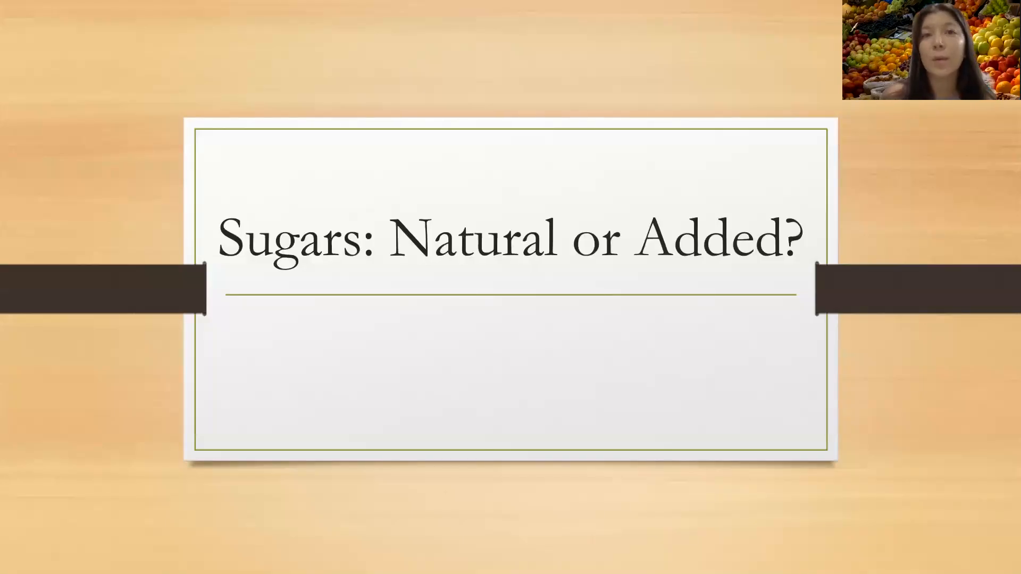
{"action": "key", "text": "right"}
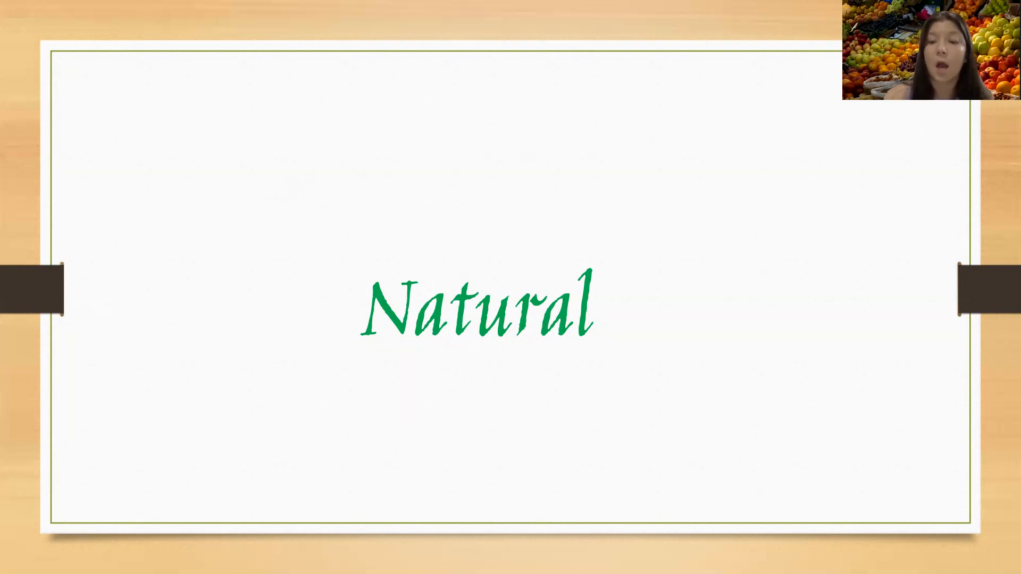
{"action": "key", "text": "right"}
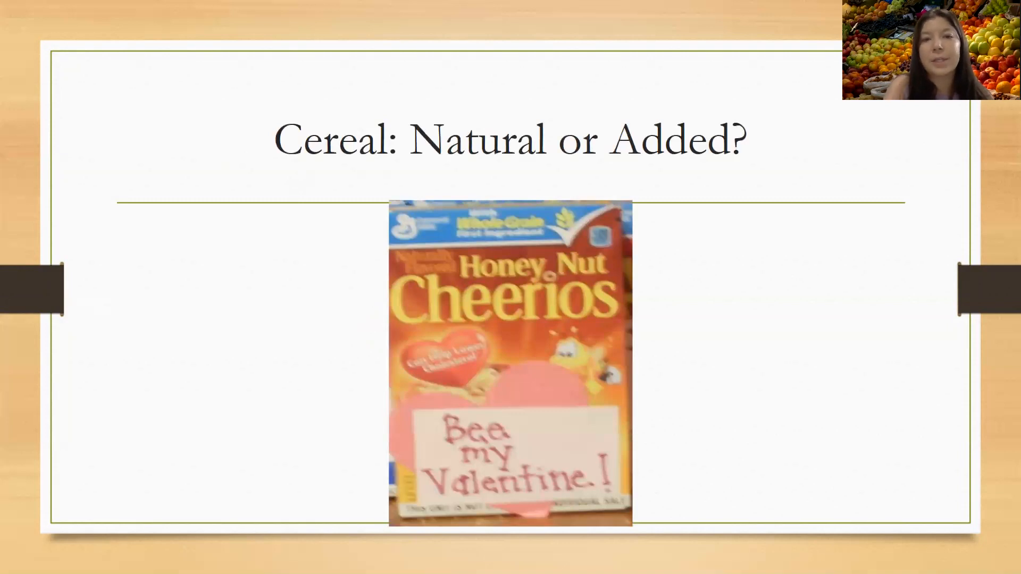